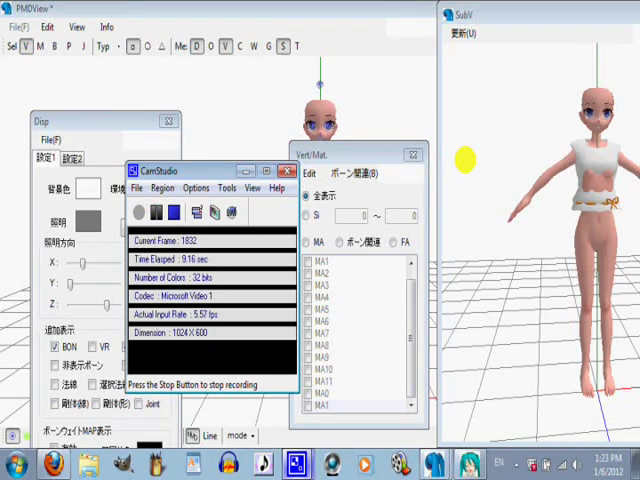
- Turn on the BON, VR and 選択頂点 displays and open a second Vert/Mat. window
left_click(292, 169)
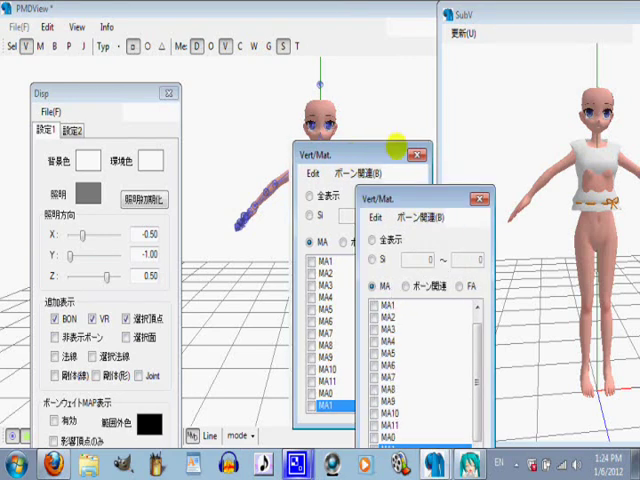
- Close the duplicate Vert/Mat. window and uncheck BON to hide the bone overlay
left_click(420, 151)
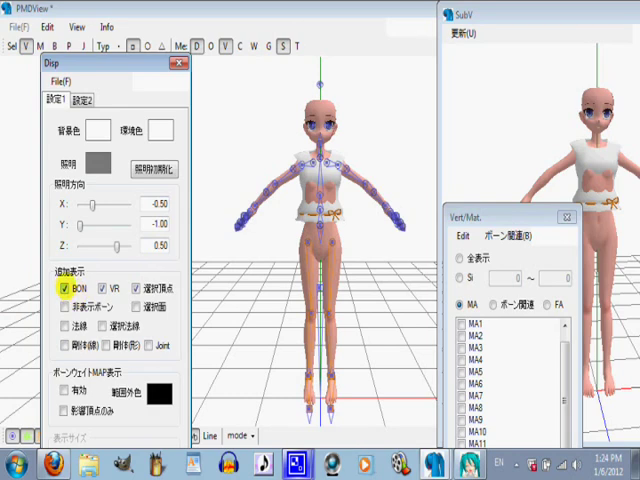
left_click(59, 287)
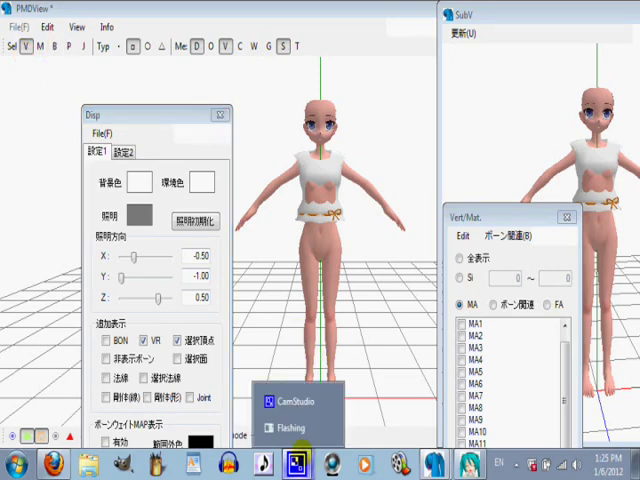
left_click(285, 398)
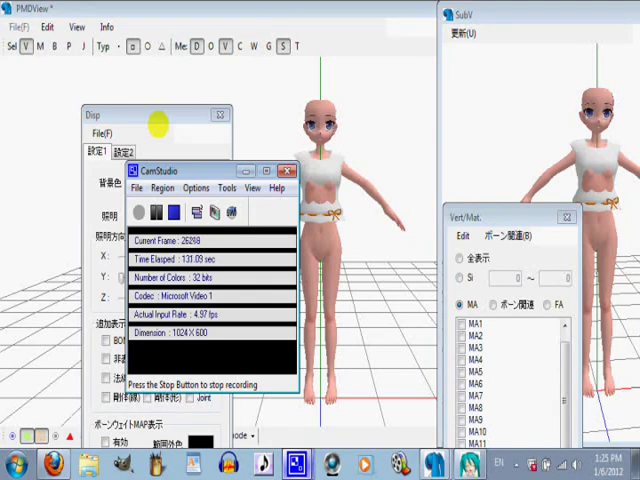
- Select head material MA0 in the material list
left_click(291, 170)
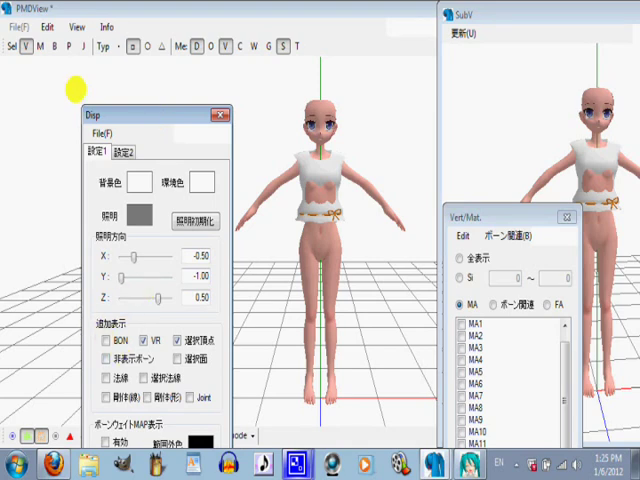
mouse_move(145, 150)
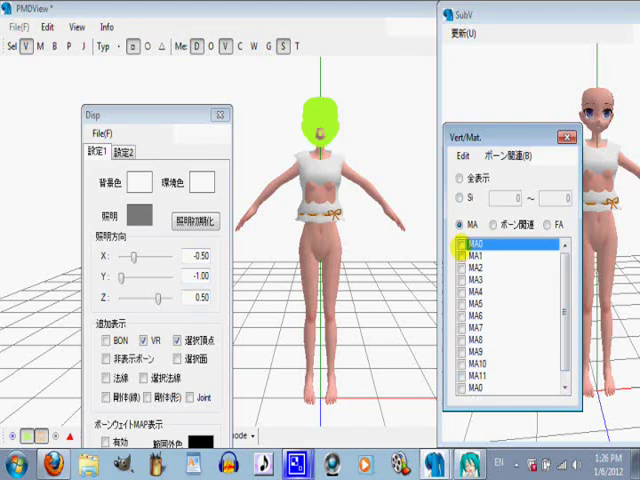
- Step through materials MA1 and MA7, then check body material MA8
left_click(490, 257)
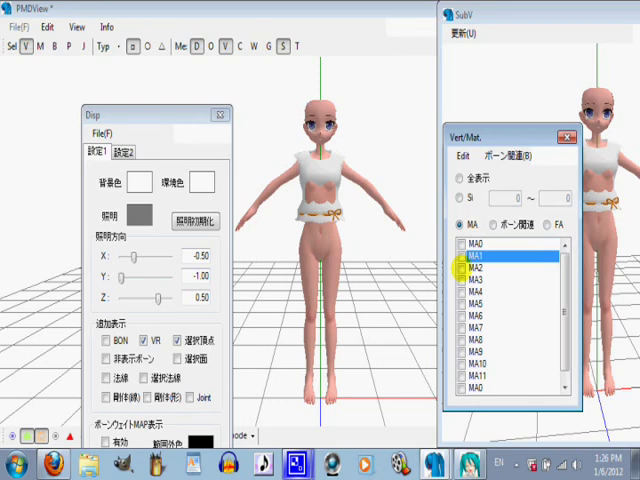
left_click(510, 295)
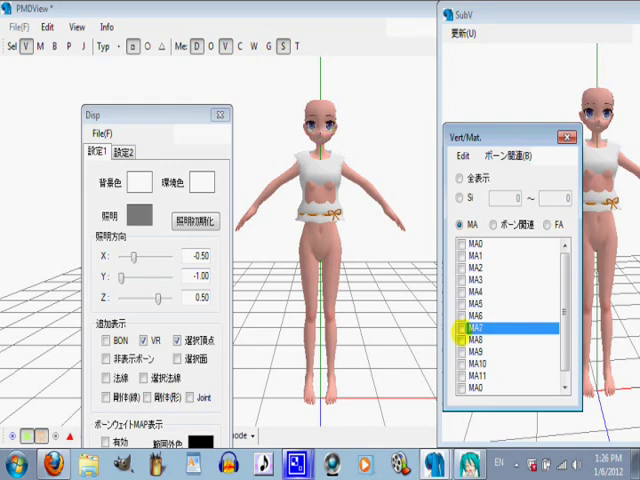
left_click(497, 352)
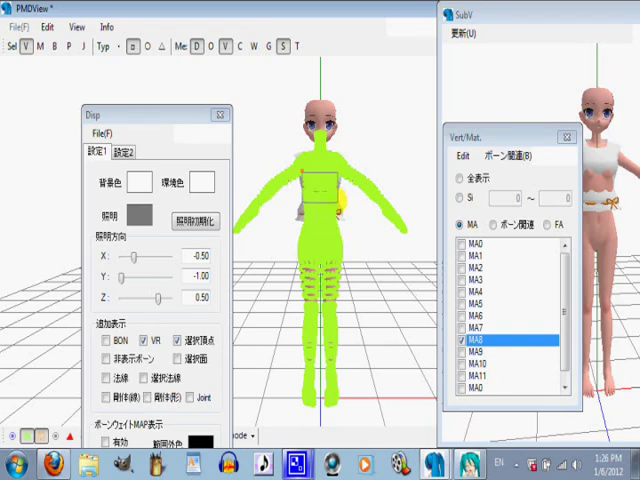
- Select the torso chunk of MA8's vertices and open the Vert/Mat. Edit menu
left_click(318, 195)
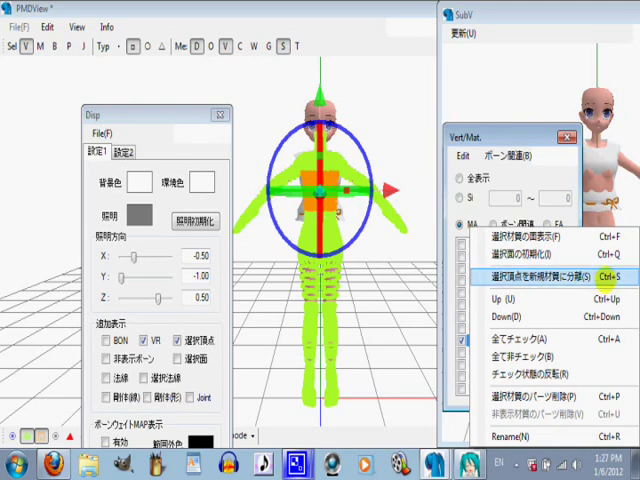
- Split the selected torso vertices into a new material with 選択頂点を新規材質に分離
left_click(545, 268)
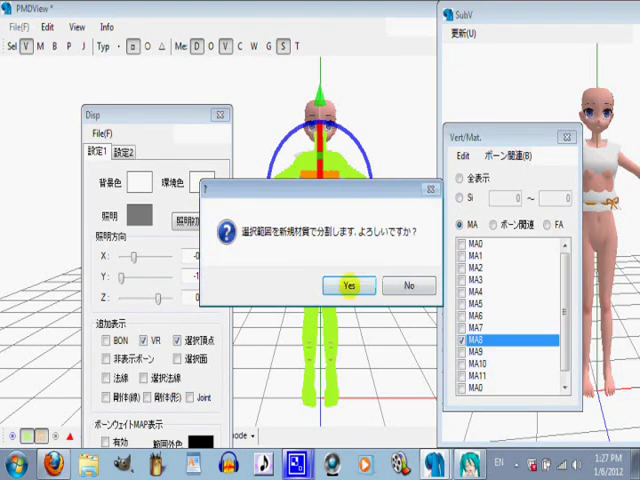
left_click(349, 285)
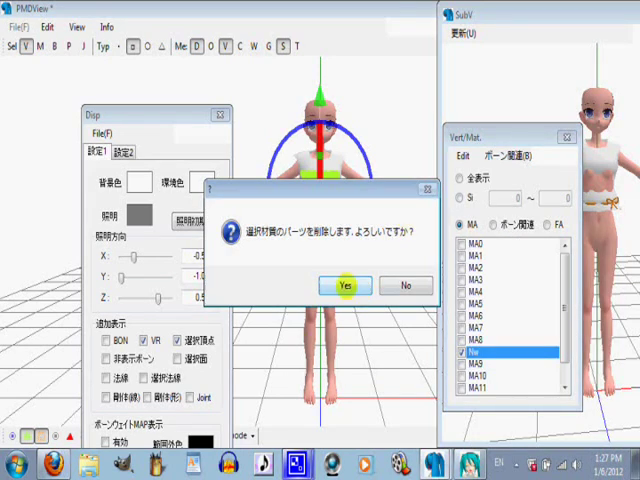
- Confirm deleting the new material's parts, removing the torso chunk
left_click(344, 285)
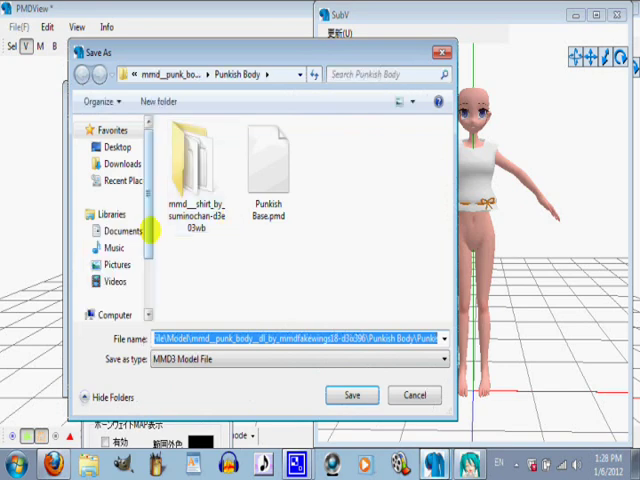
- Save over base.pmd in Downloads > MikuMikuDanceE_v739, then close the editor
left_click(119, 164)
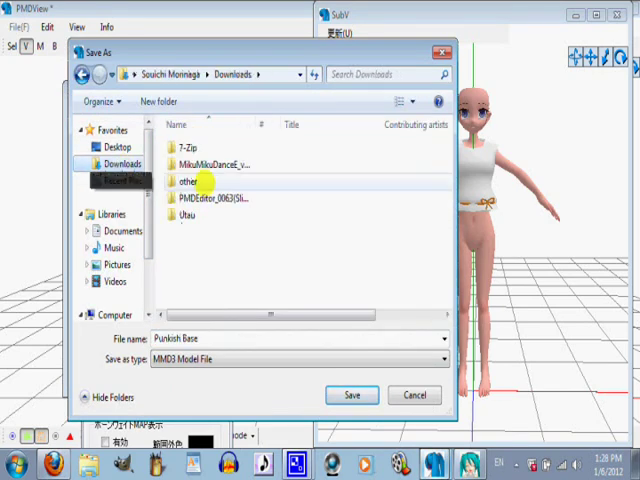
double_click(215, 163)
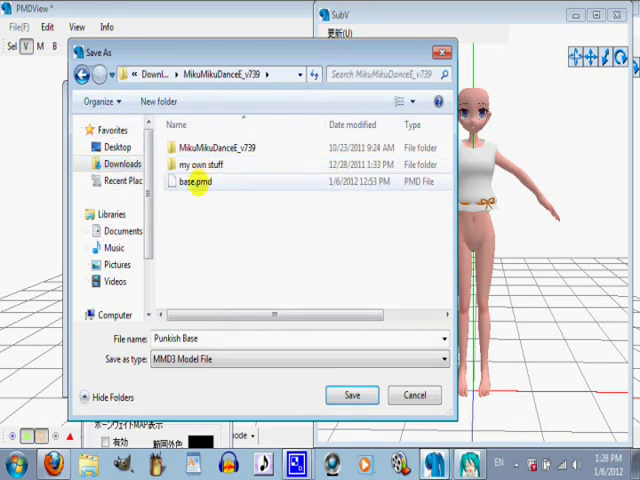
left_click(351, 395)
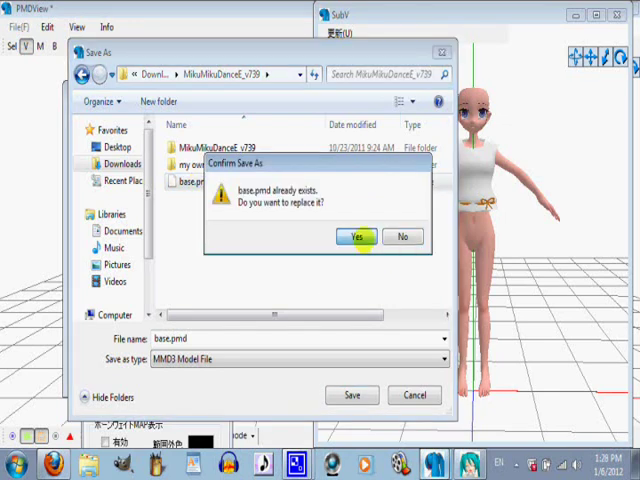
left_click(353, 237)
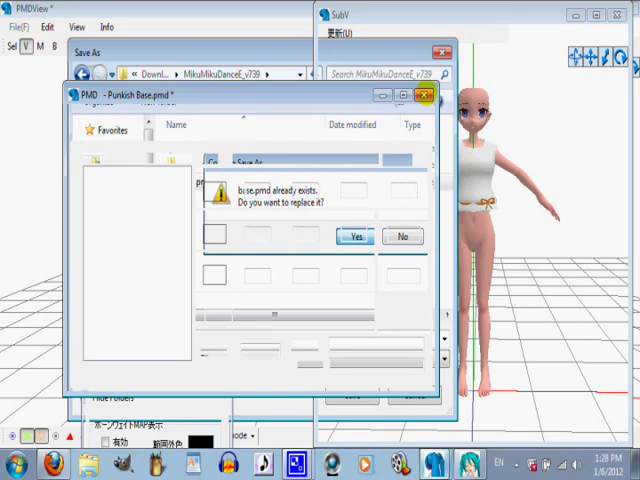
left_click(349, 236)
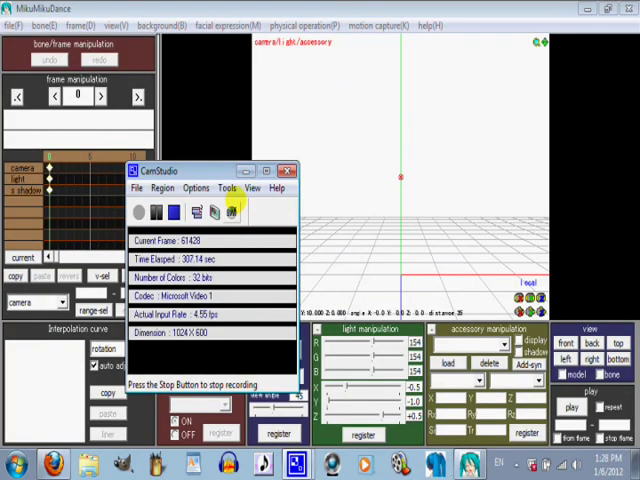
- Load the edited base.pmd model into the scene, dismissing the model-name warning
left_click(290, 170)
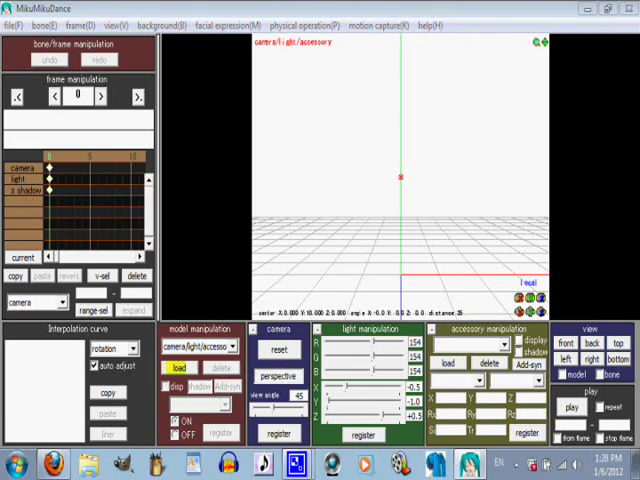
left_click(192, 367)
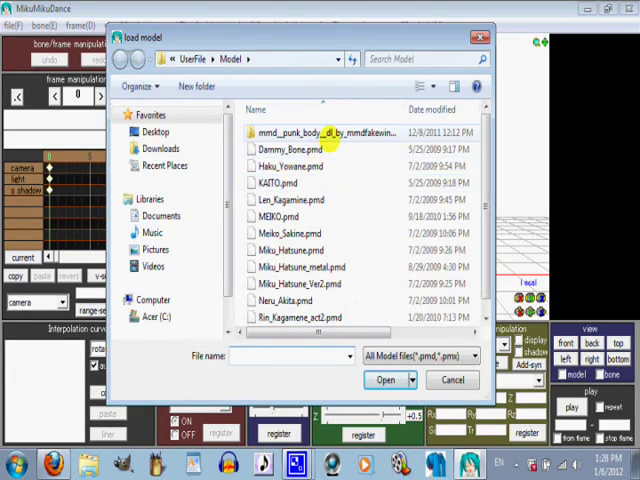
left_click(159, 148)
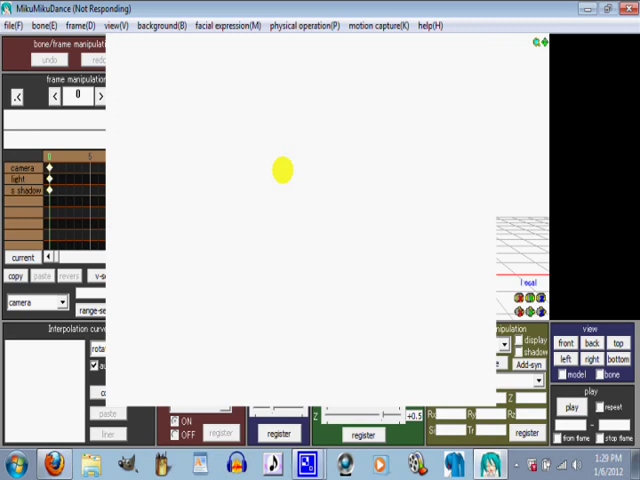
left_click_drag(281, 170, 516, 174)
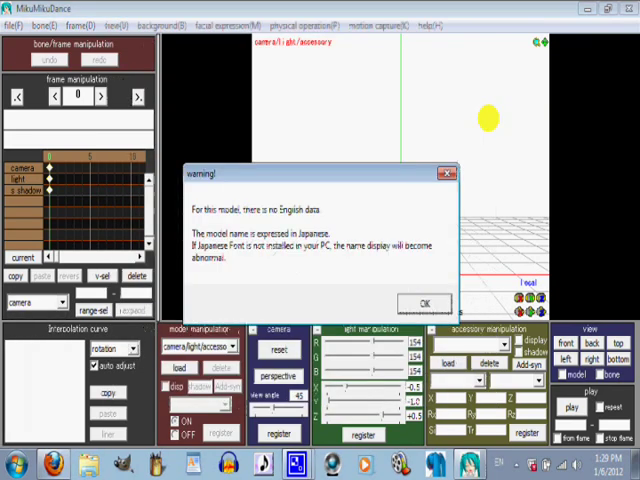
left_click(424, 303)
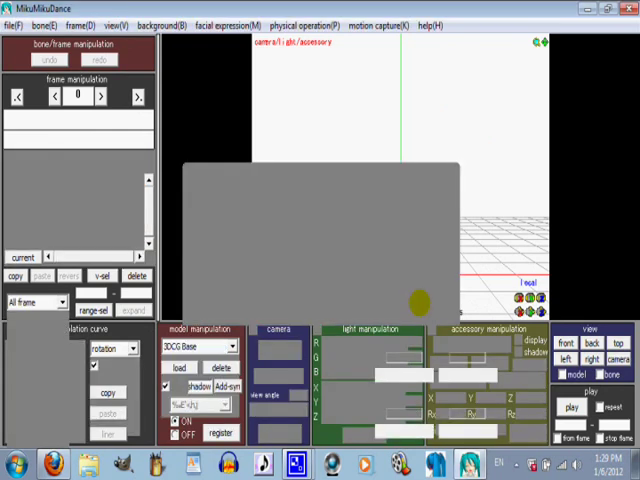
left_click(184, 368)
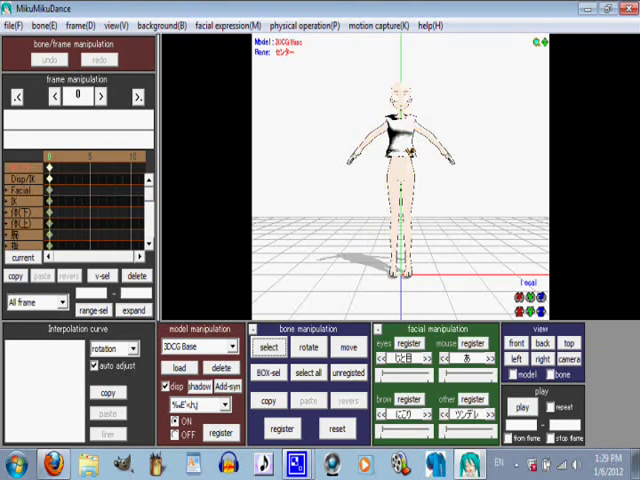
- Apply a .vmd motion from the sexy > sexy folder and play it
left_click(18, 25)
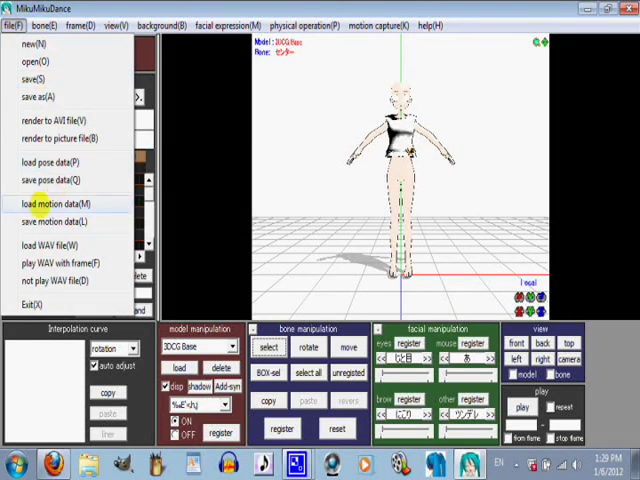
left_click(48, 205)
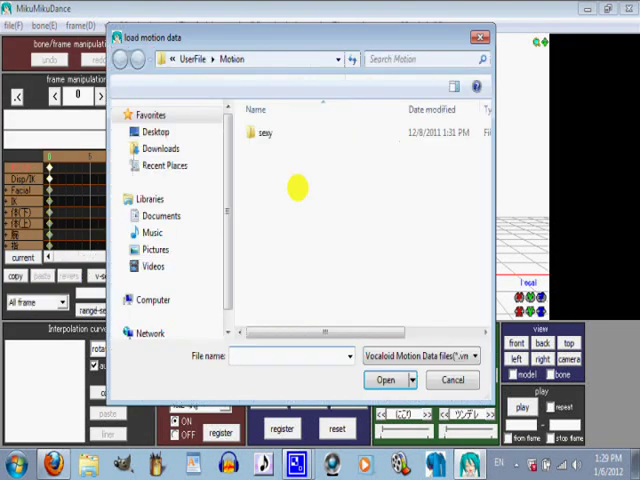
double_click(264, 133)
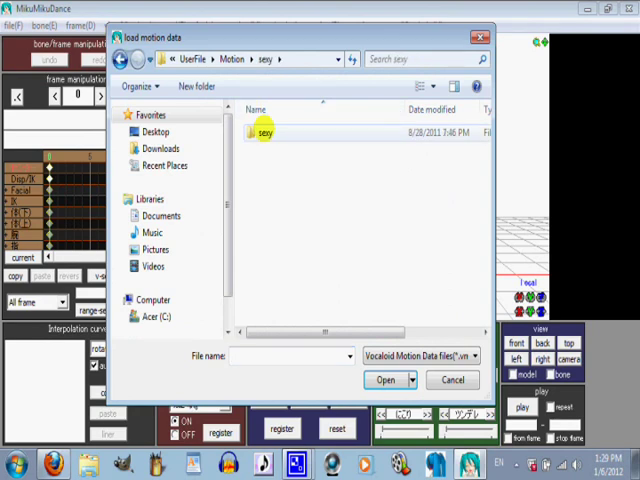
double_click(268, 130)
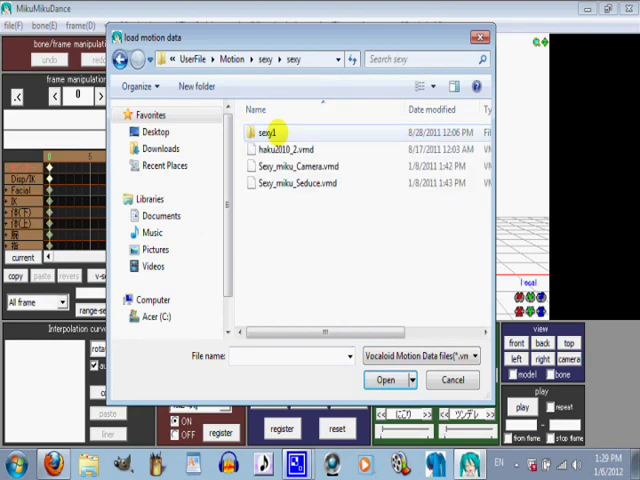
left_click(388, 380)
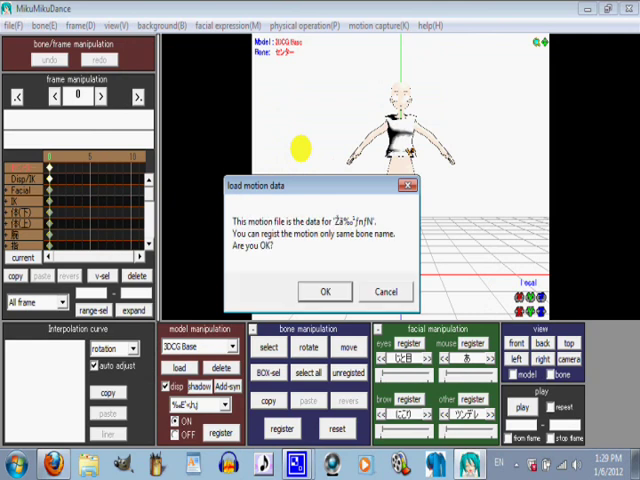
left_click(324, 291)
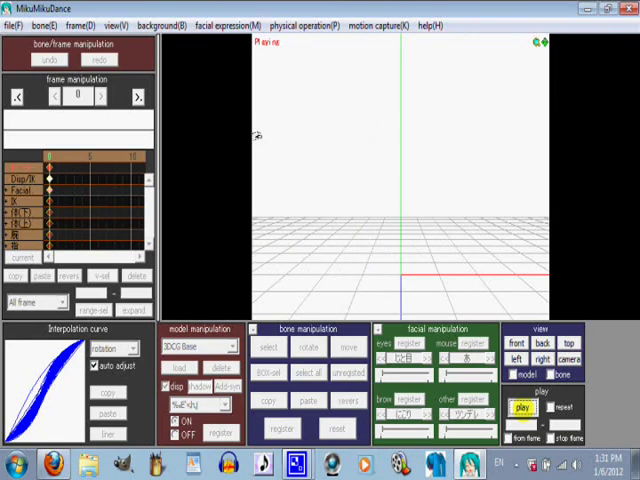
left_click(520, 360)
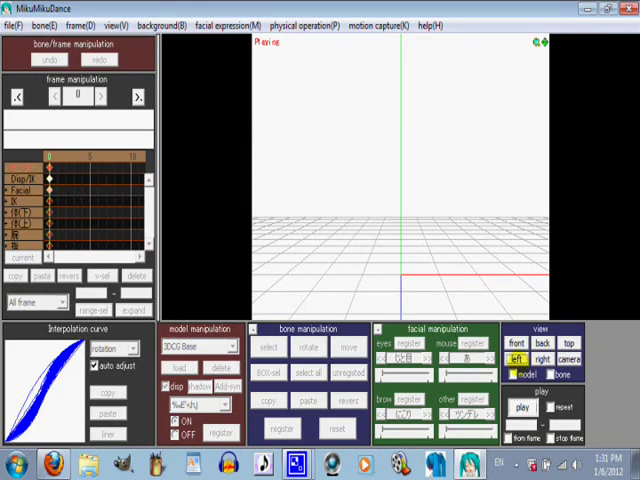